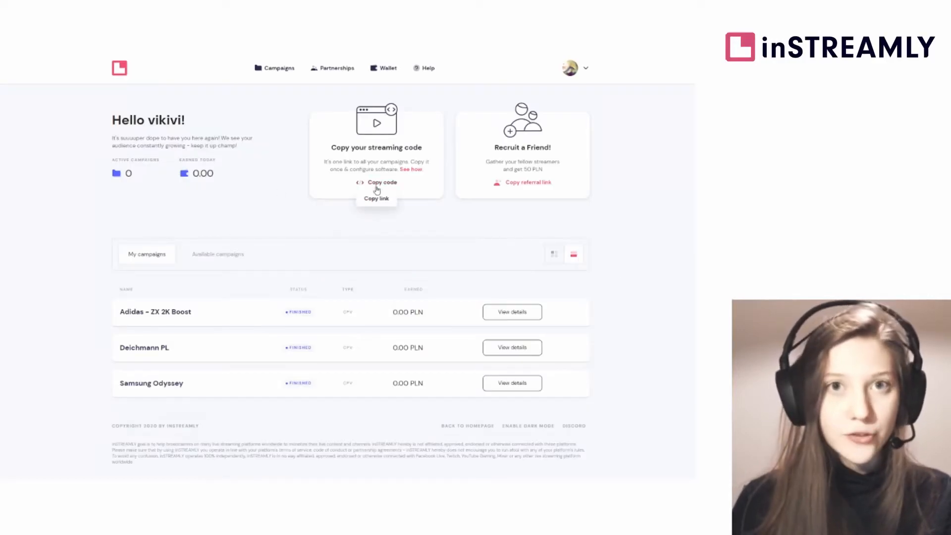
- Copy the streaming code link from the inStreamly dashboard
{"action": "left_click", "coordinate": [382, 182]}
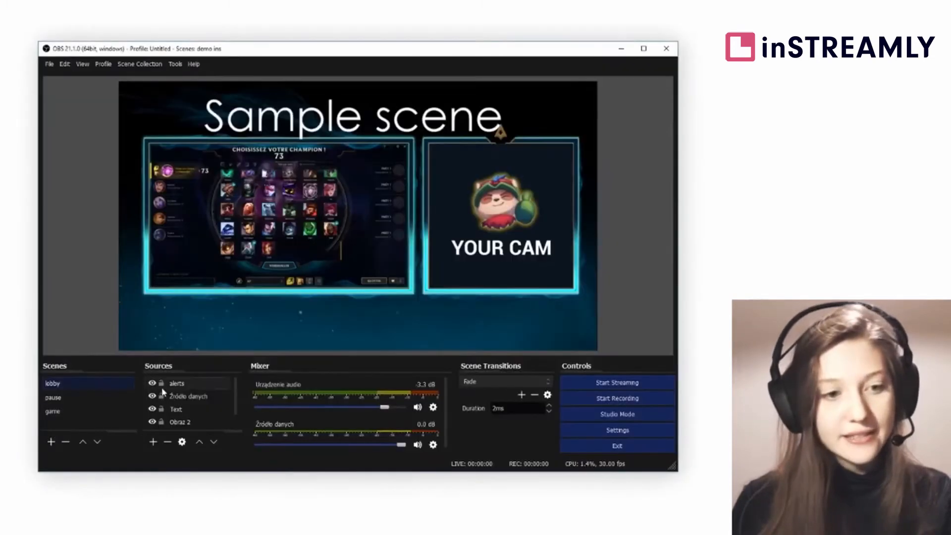
- Add a new Browser source named inSTREAMLY to the lobby scene
{"action": "left_click", "coordinate": [146, 442]}
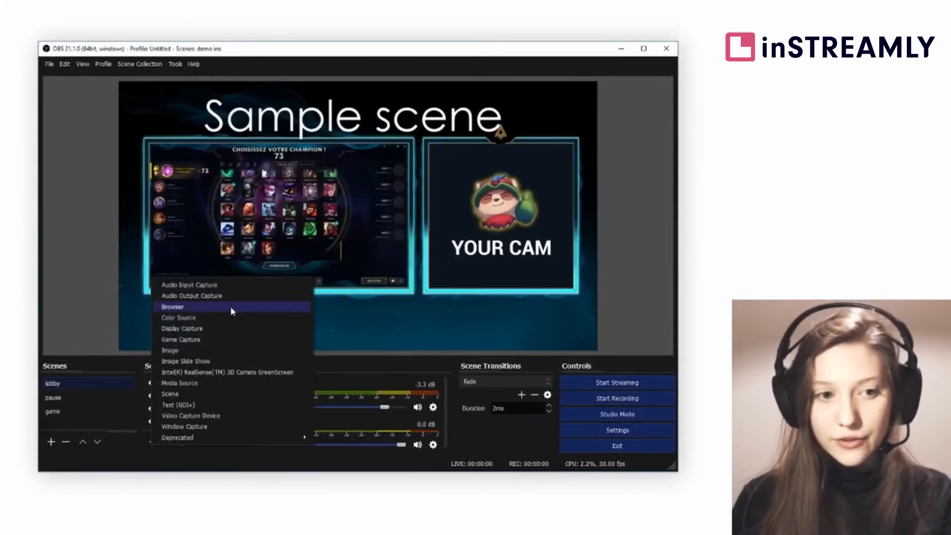
{"action": "left_click", "coordinate": [172, 306]}
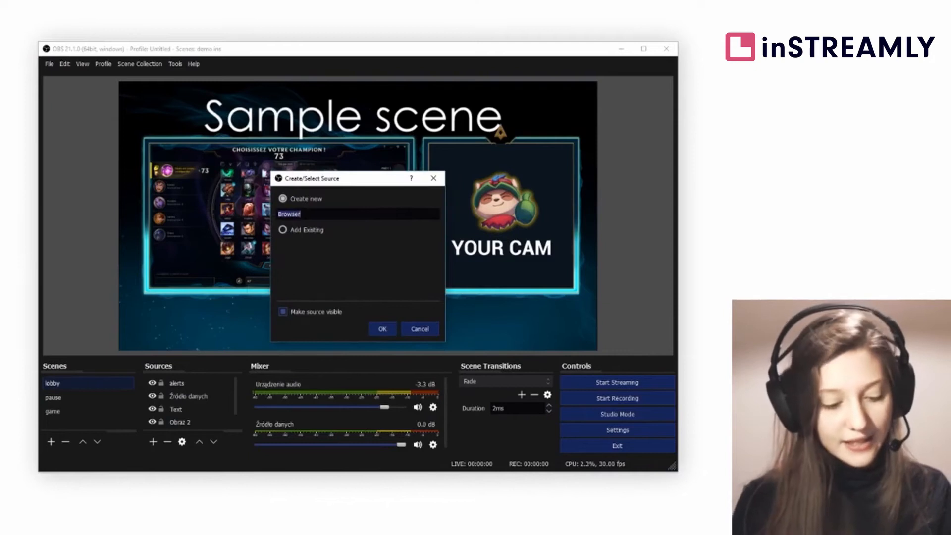
{"action": "type", "text": "inSTREAMLY"}
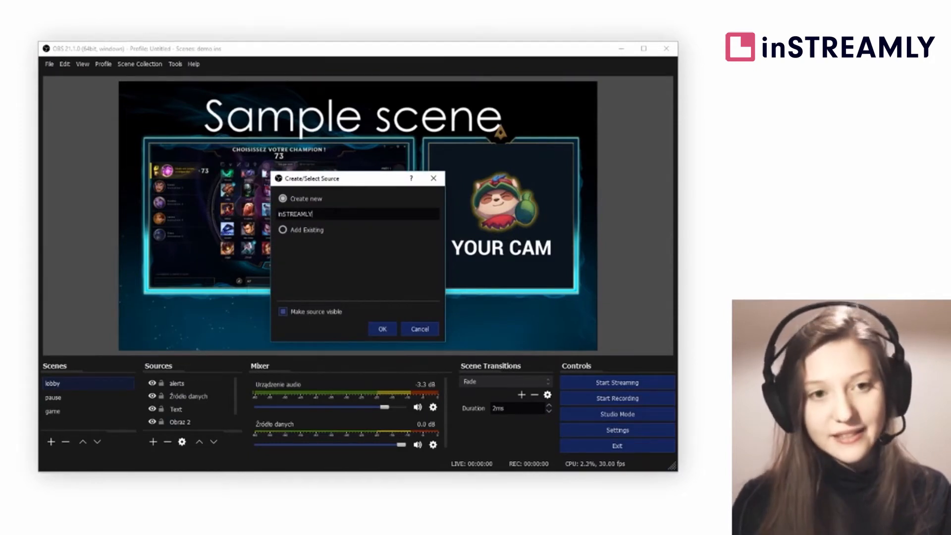
{"action": "left_click", "coordinate": [381, 329]}
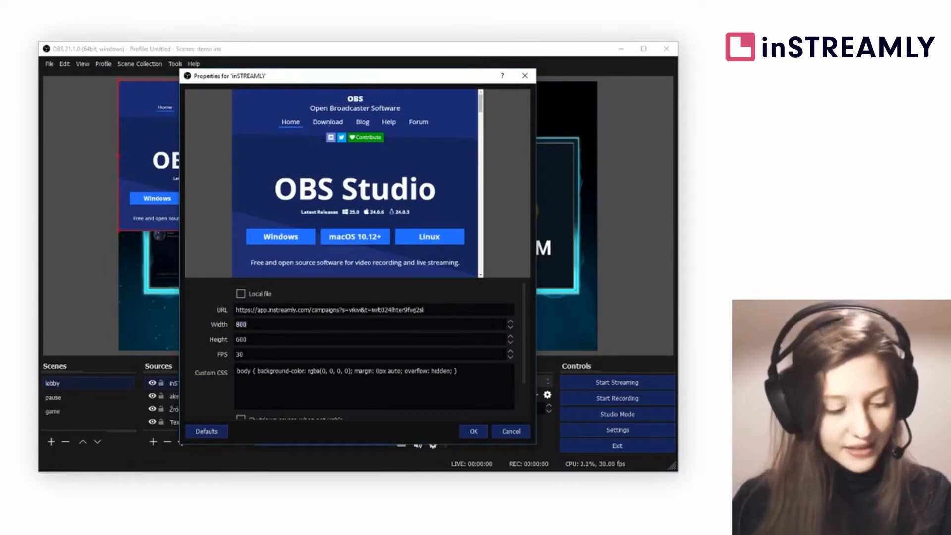
- Size the inSTREAMLY browser source to 1920 by 1080 and confirm its properties
{"action": "type", "text": "1920"}
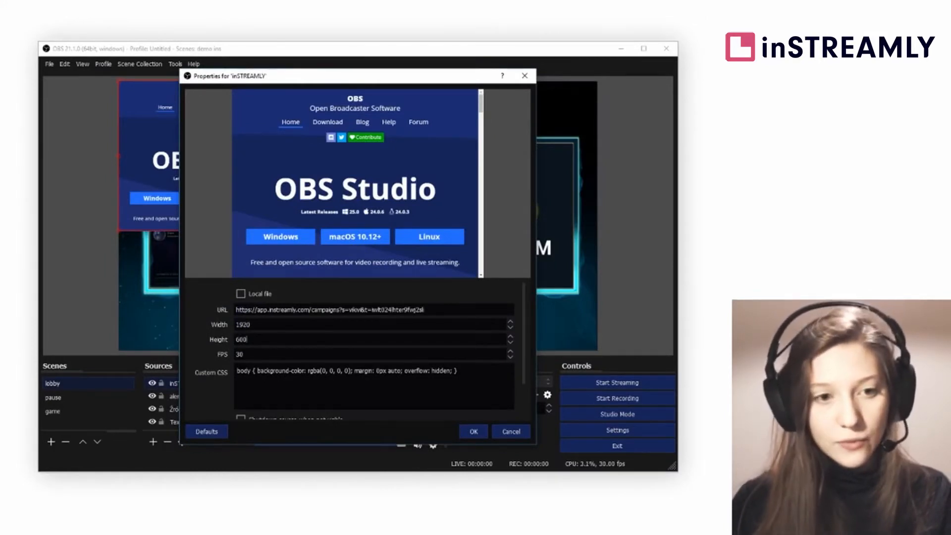
{"action": "type", "text": "1080"}
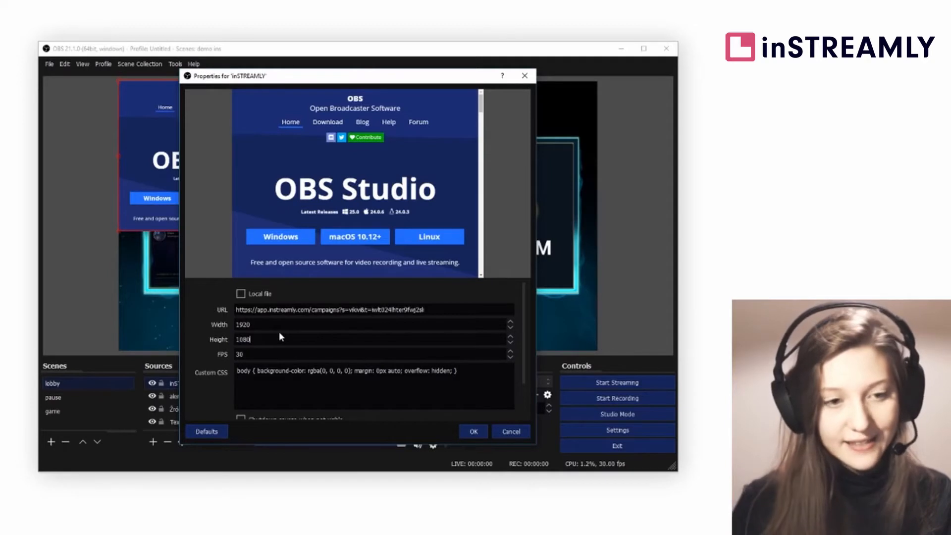
{"action": "scroll", "scroll_direction": "down", "scroll_amount": 3}
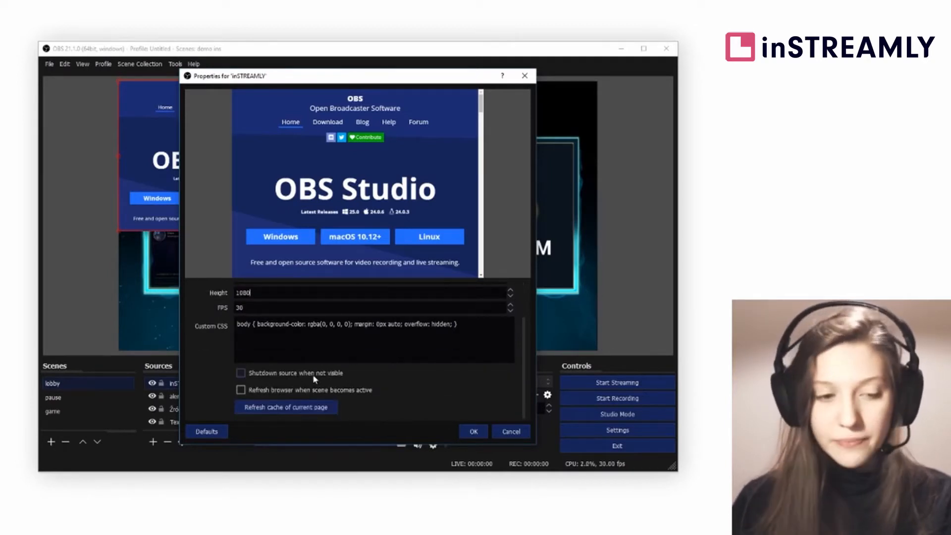
{"action": "left_click", "coordinate": [241, 372]}
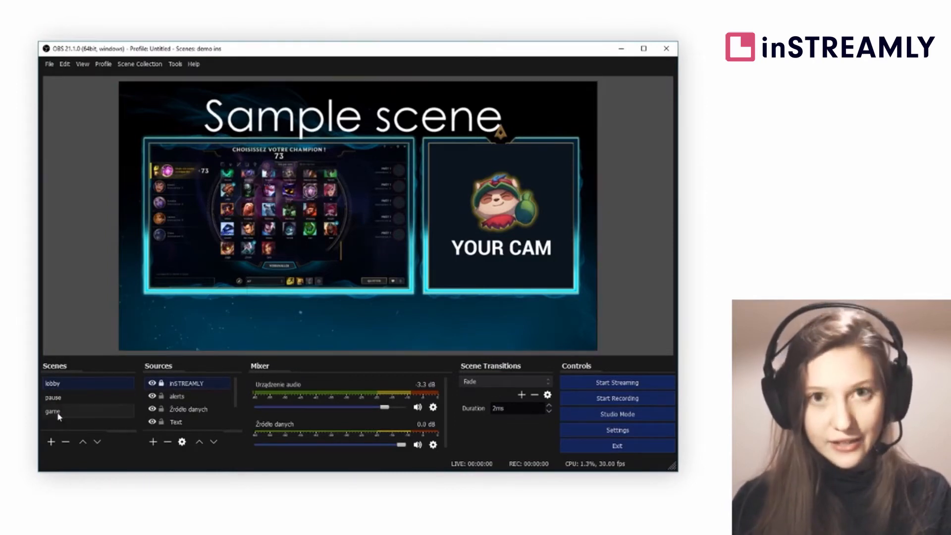
- Add the existing inSTREAMLY browser source to the pause scene
{"action": "left_click", "coordinate": [52, 397]}
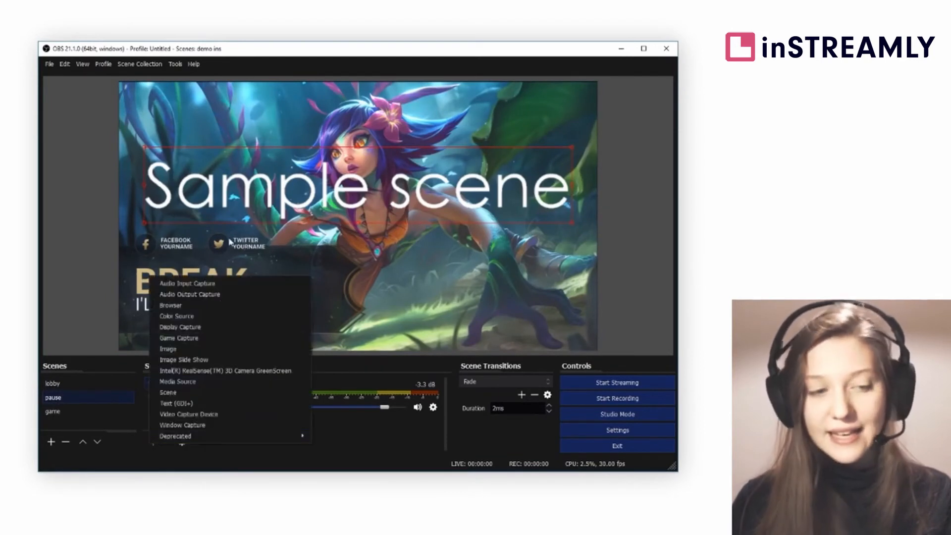
{"action": "left_click", "coordinate": [170, 305]}
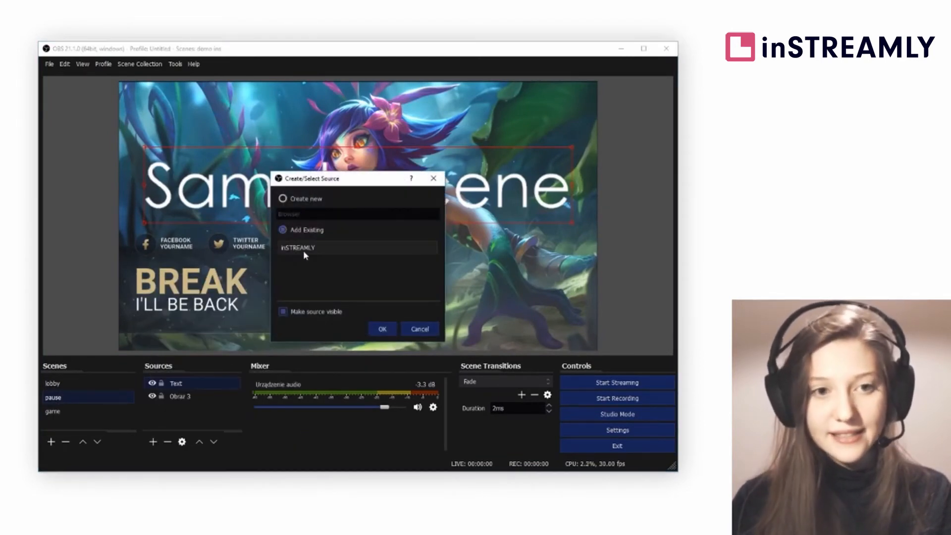
{"action": "left_click", "coordinate": [381, 329]}
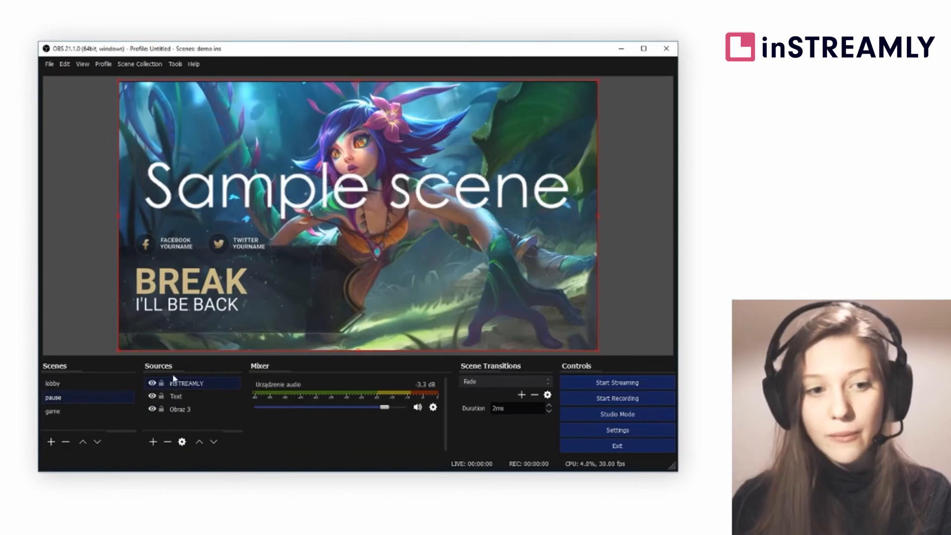